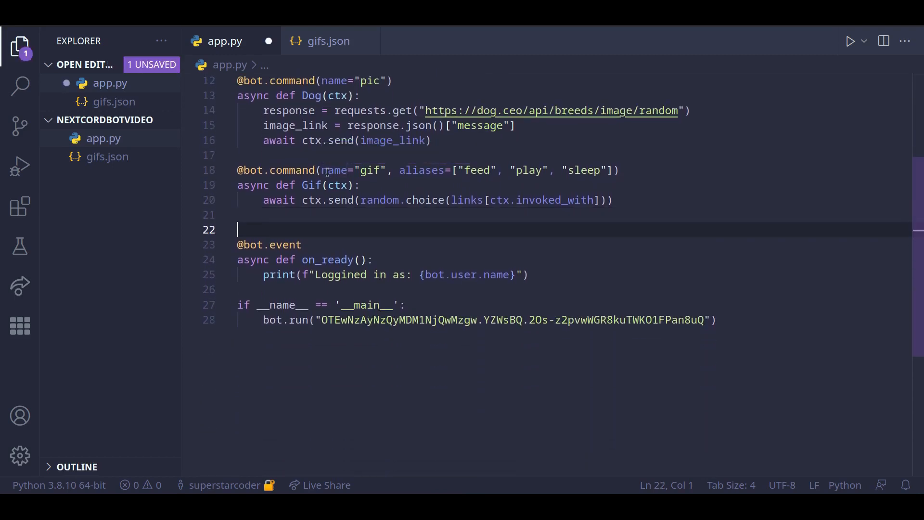
Define an async schedule_daily_message() function below the Gif command.
{"action": "type", "text": "async"}
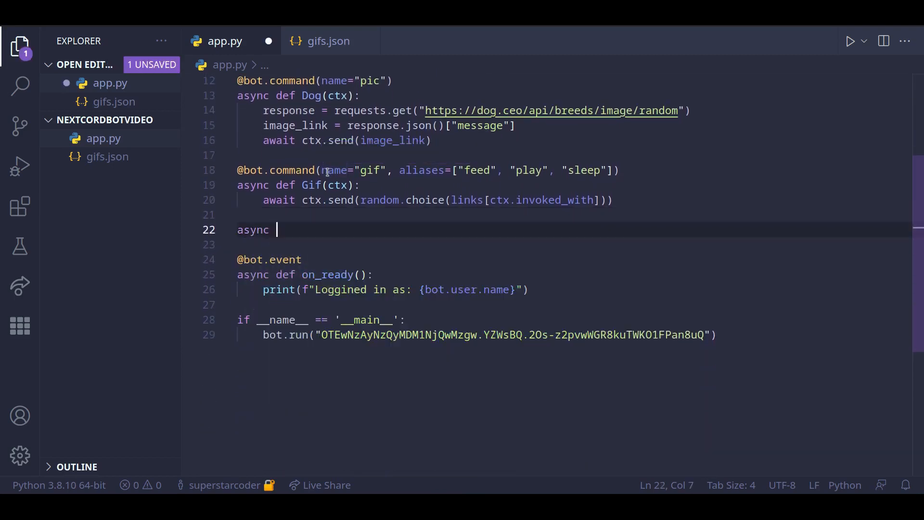
{"action": "type", "text": "def sche"}
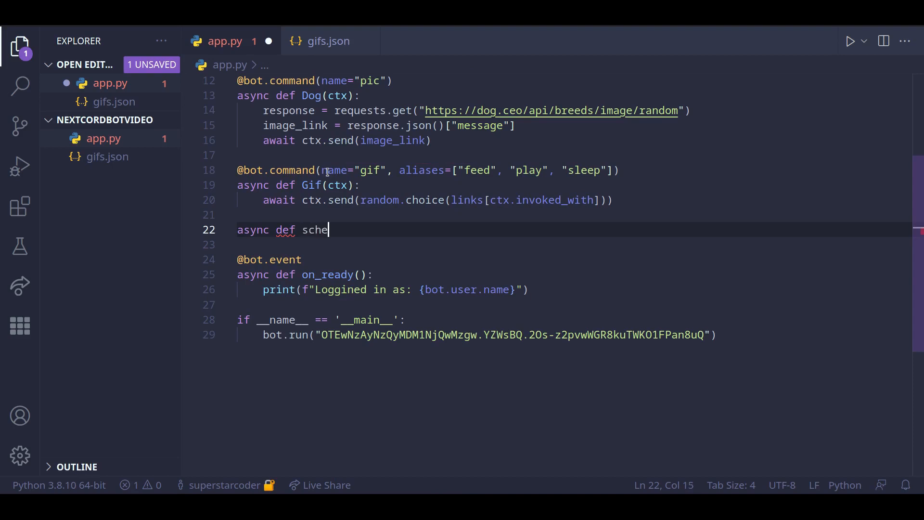
{"action": "type", "text": "dule_daily"}
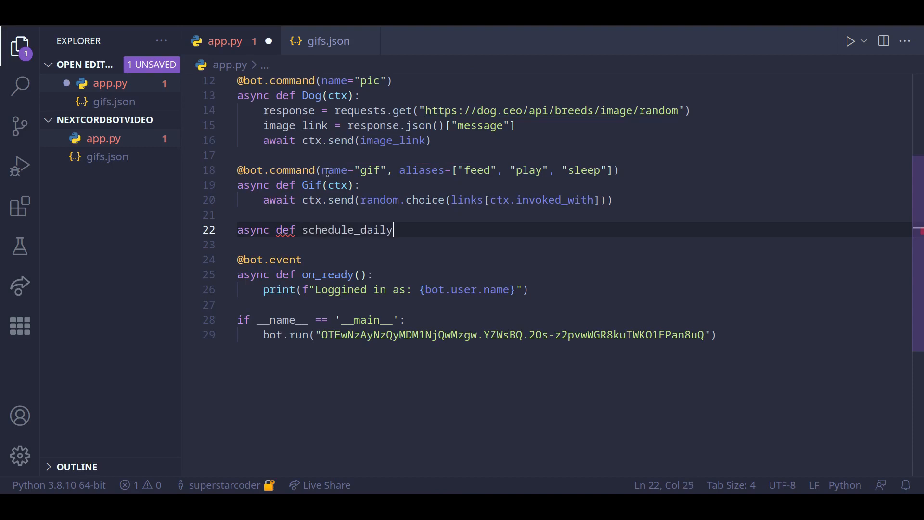
{"action": "type", "text": "_message"}
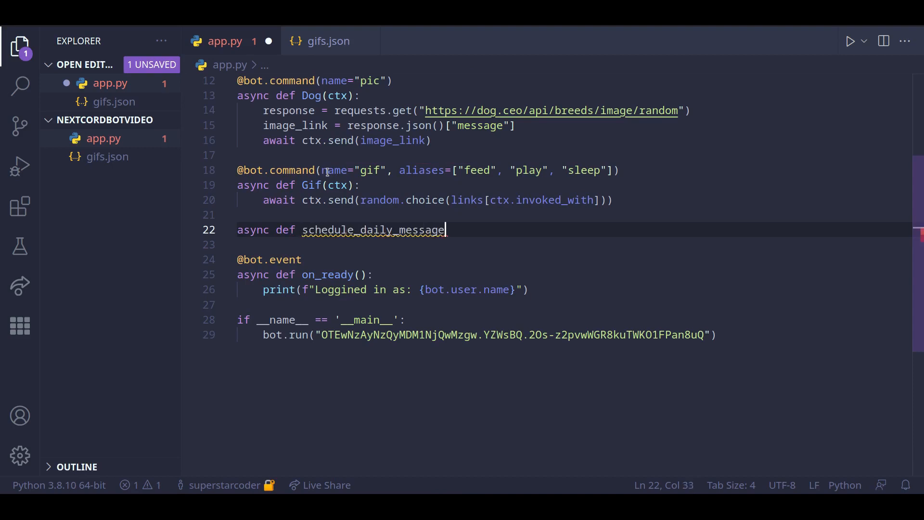
{"action": "type", "text": "():"}
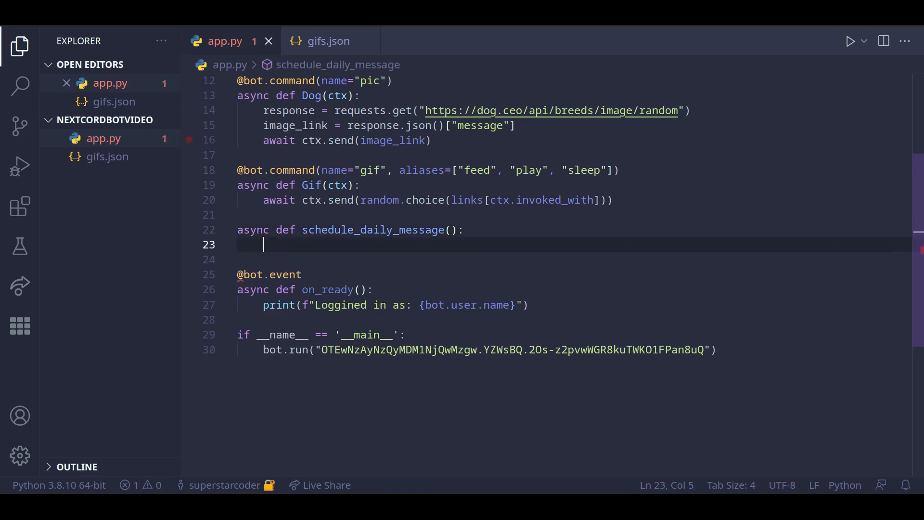
Add planning comments alternating 'wait for some time' and 'send a message'.
{"action": "type", "text": "#"}
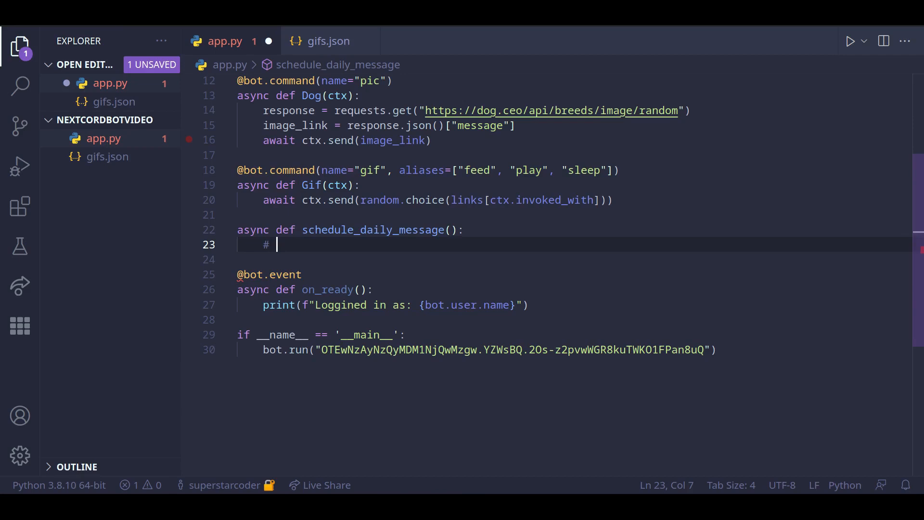
{"action": "type", "text": "wait for some time"}
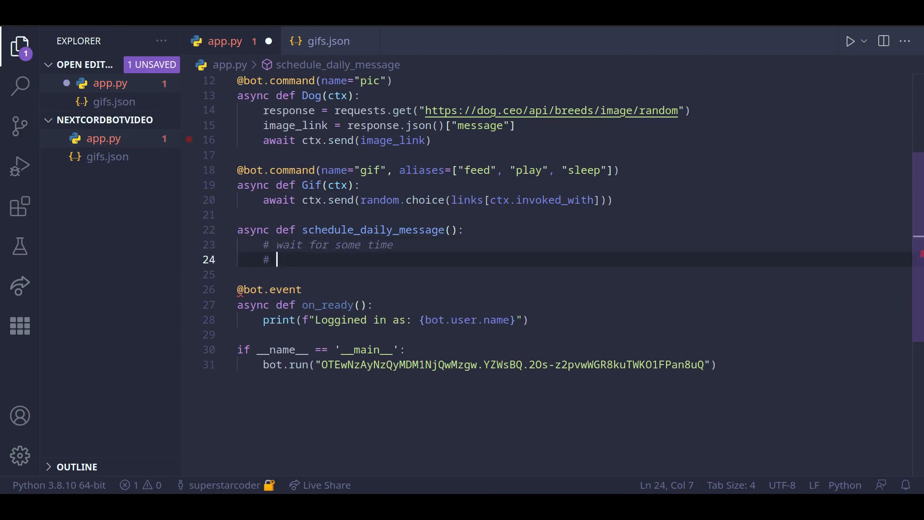
{"action": "type", "text": "send a message"}
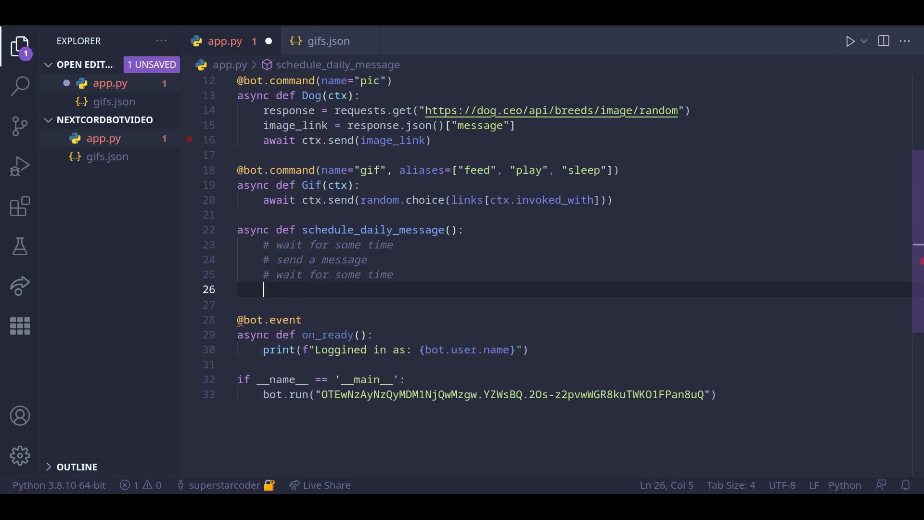
{"action": "type", "text": "# send a message"}
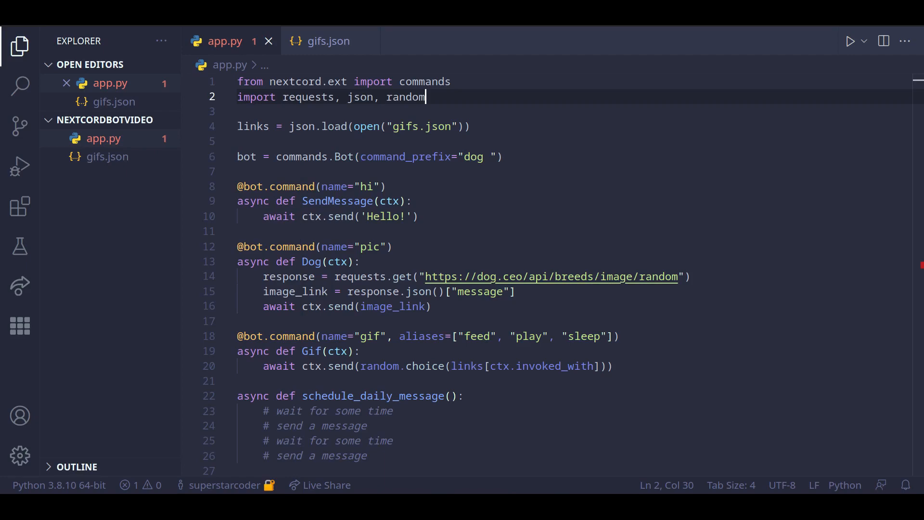
Import datetime and compute now, then as tomorrow at 8:00, and wait_time = (then-now).total_seconds().
{"action": "type", "text": ", datetime"}
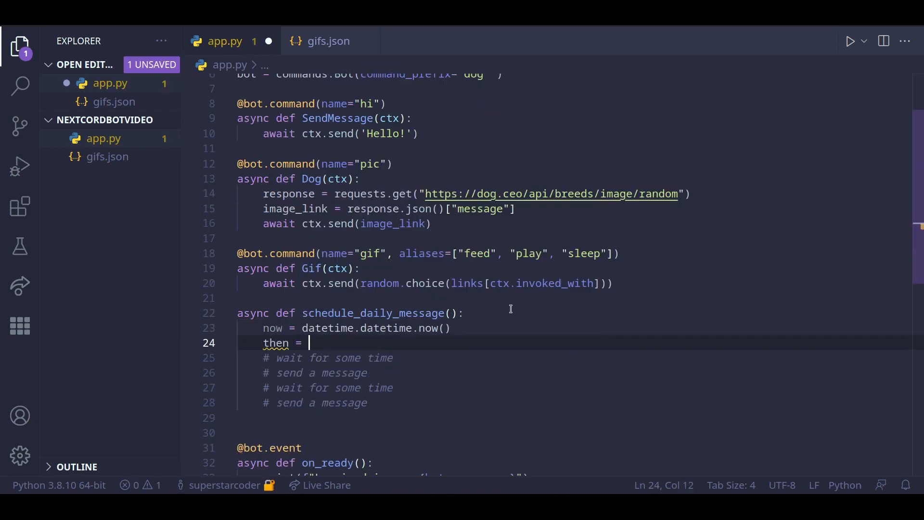
{"action": "type", "text": "now.datetime.timedelta(days=1)"}
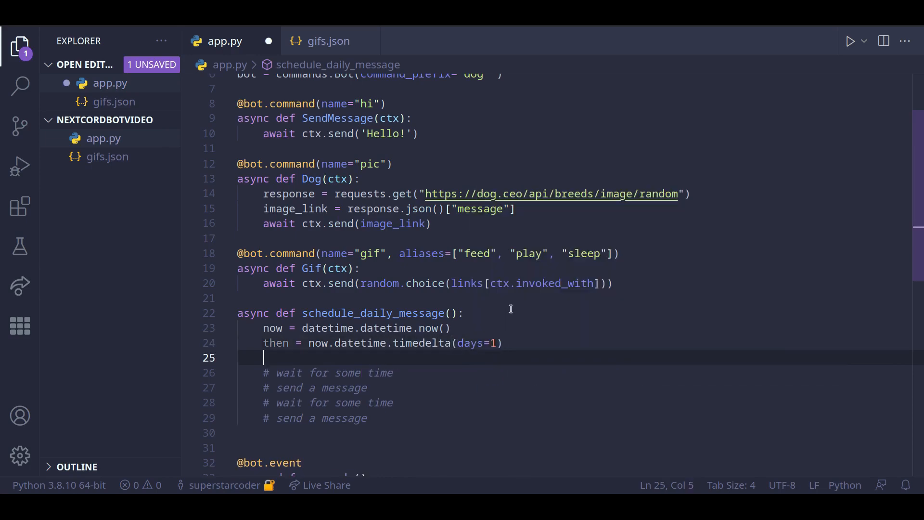
{"action": "type", "text": "then.replace(hour=8, minute=0)"}
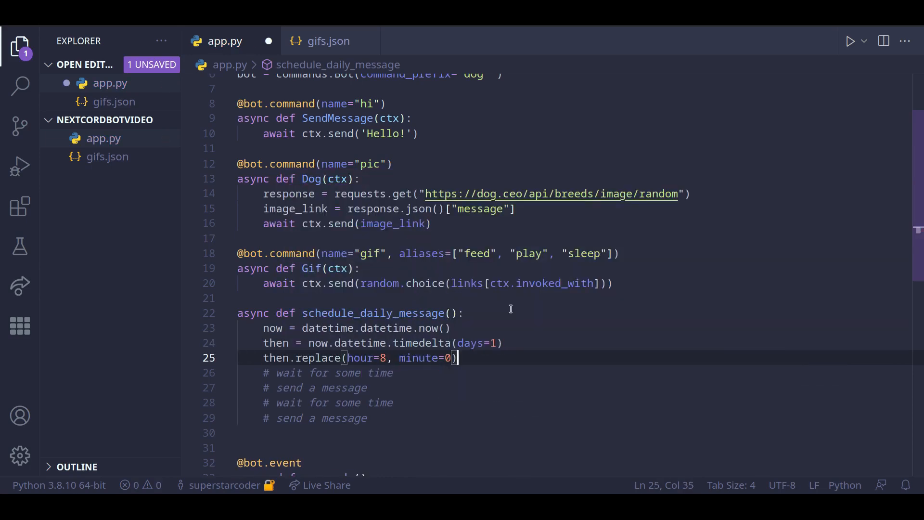
{"action": "type", "text": "wait_time ="}
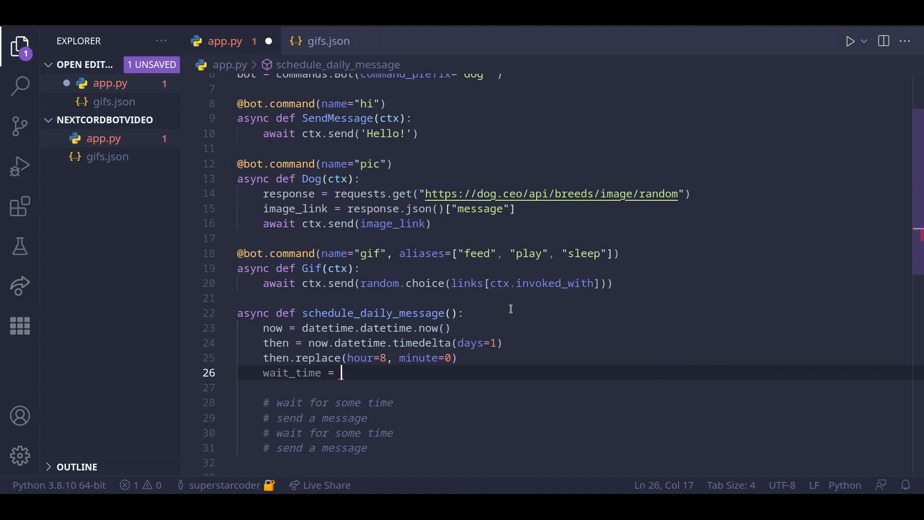
{"action": "type", "text": "(then-now).total_seconds()"}
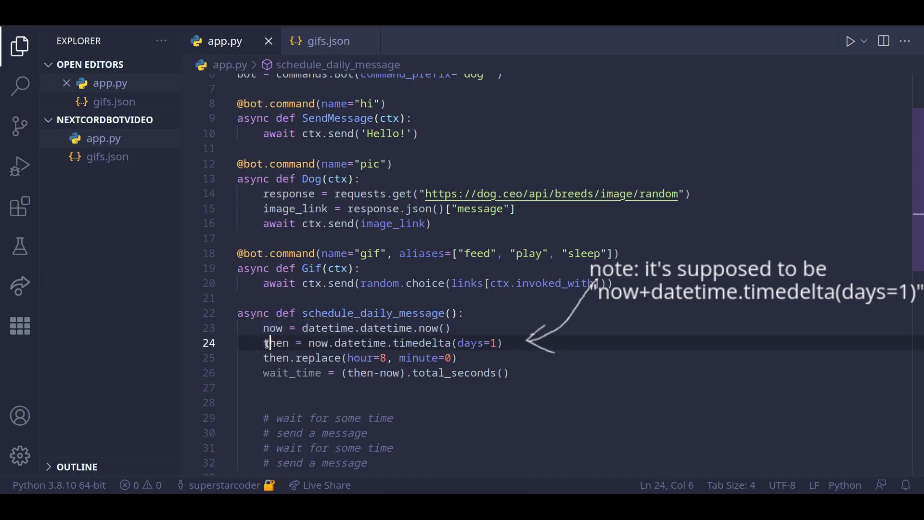
{"action": "left_click", "coordinate": [295, 358]}
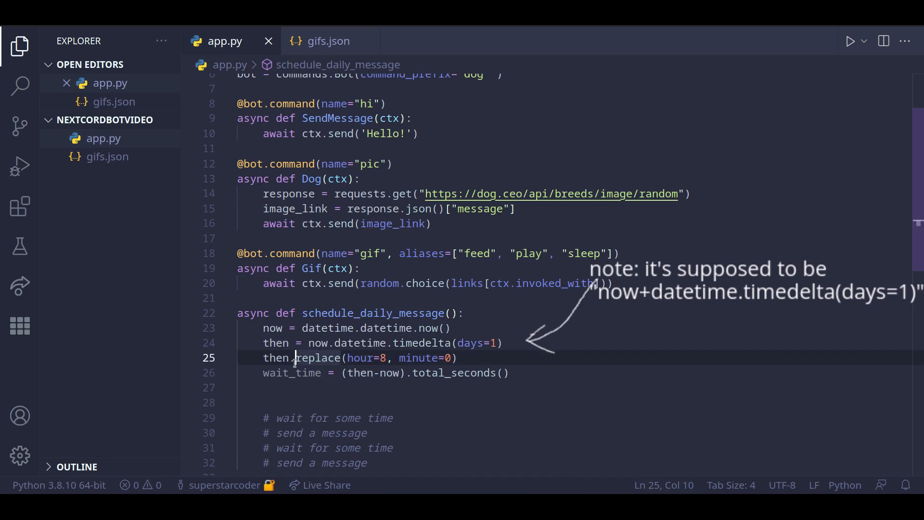
{"action": "mouse_move", "coordinate": [452, 373]}
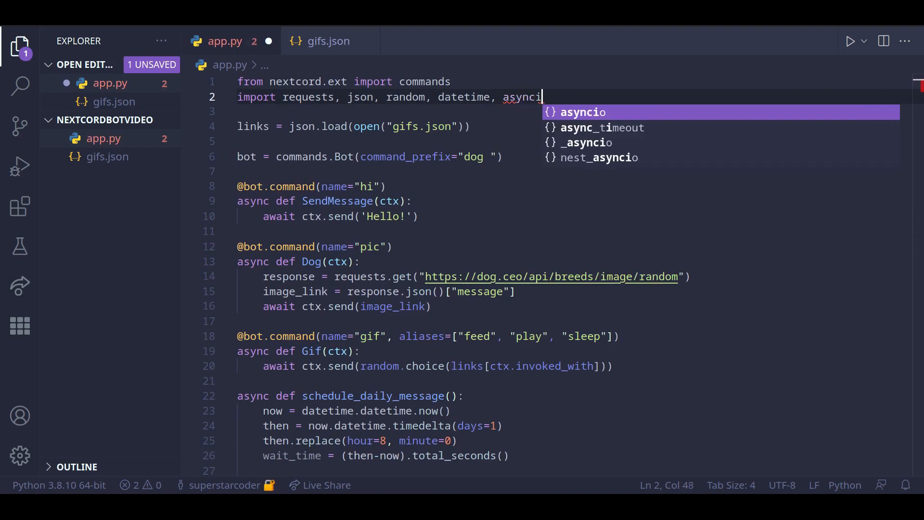
Import asyncio and call asyncio.sleep(wait_time) after the wait_time calculation.
{"action": "type", "text": "o"}
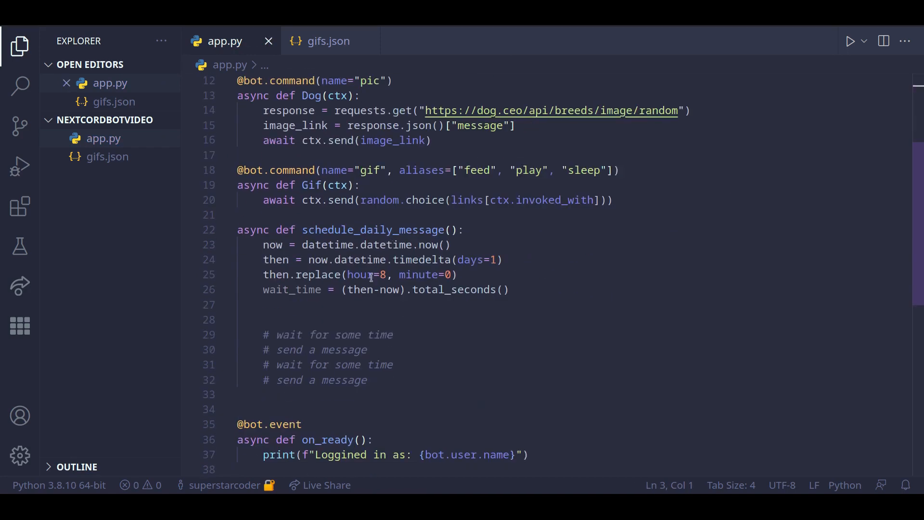
{"action": "type", "text": "asyncio.s"}
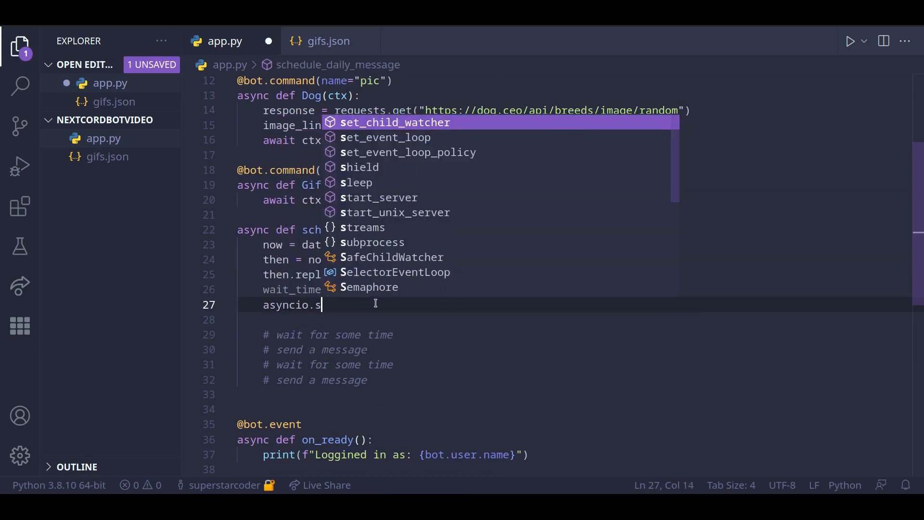
{"action": "type", "text": "leep(wait_time"}
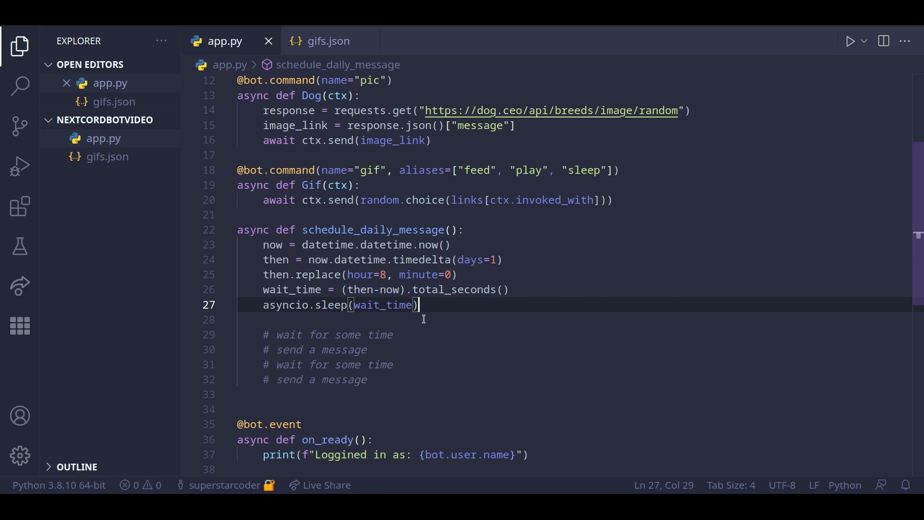
{"action": "mouse_move", "coordinate": [377, 364]}
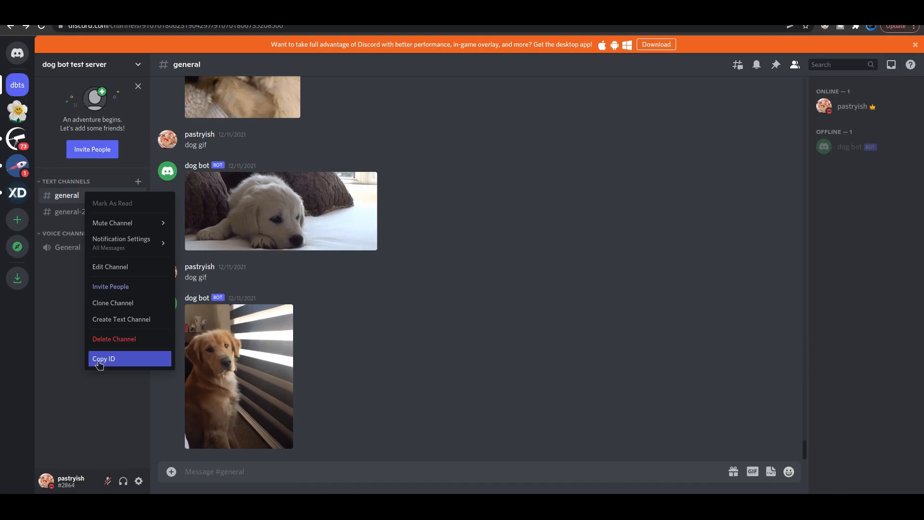
Copy the ID of the #general channel via its context menu.
{"action": "left_click", "coordinate": [103, 358]}
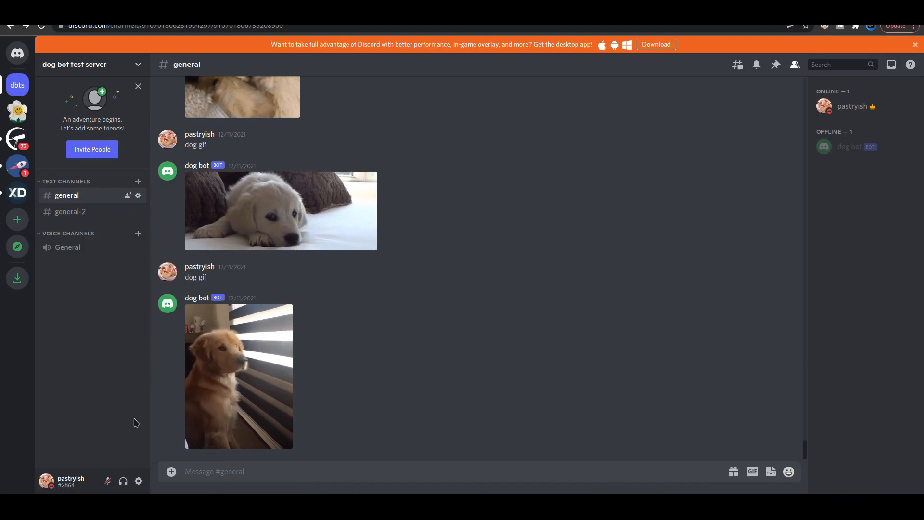
{"action": "left_click", "coordinate": [138, 480]}
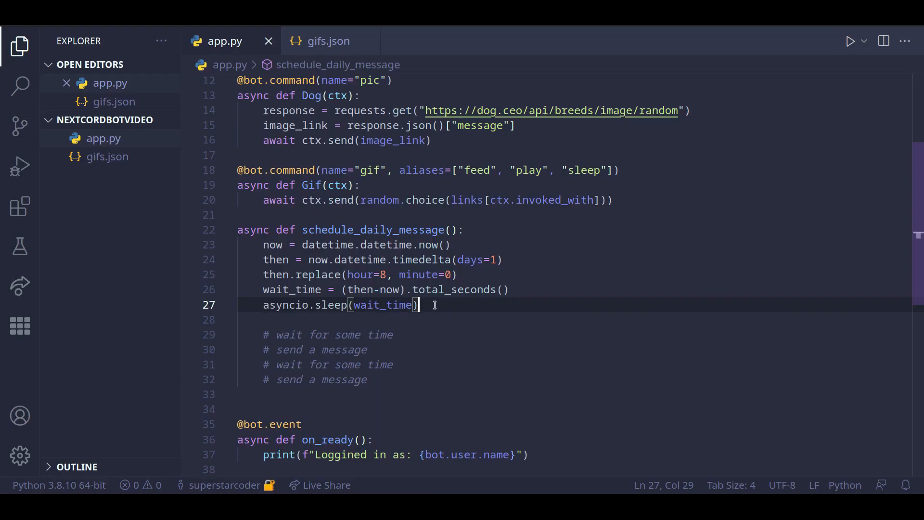
Fetch the channel with bot.get_channel using the copied channel ID.
{"action": "key", "text": "Enter"}
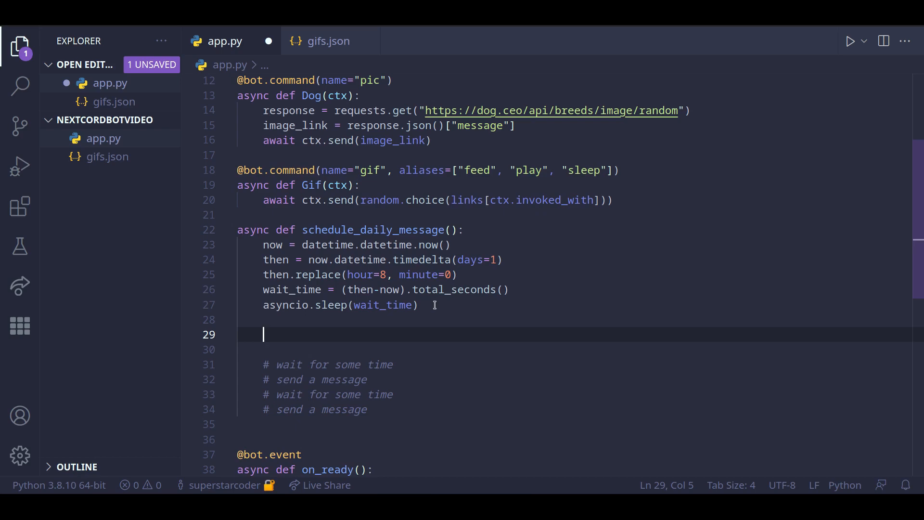
{"action": "type", "text": "channel"}
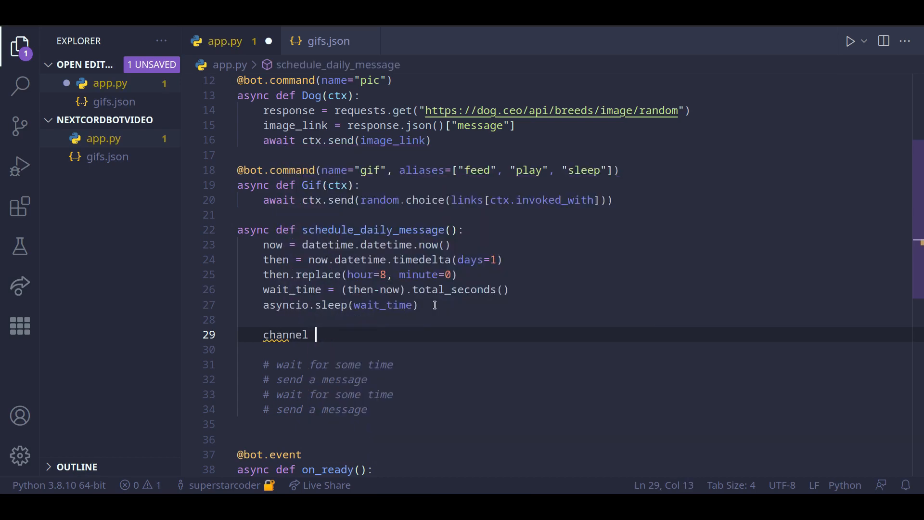
{"action": "type", "text": "= botg"}
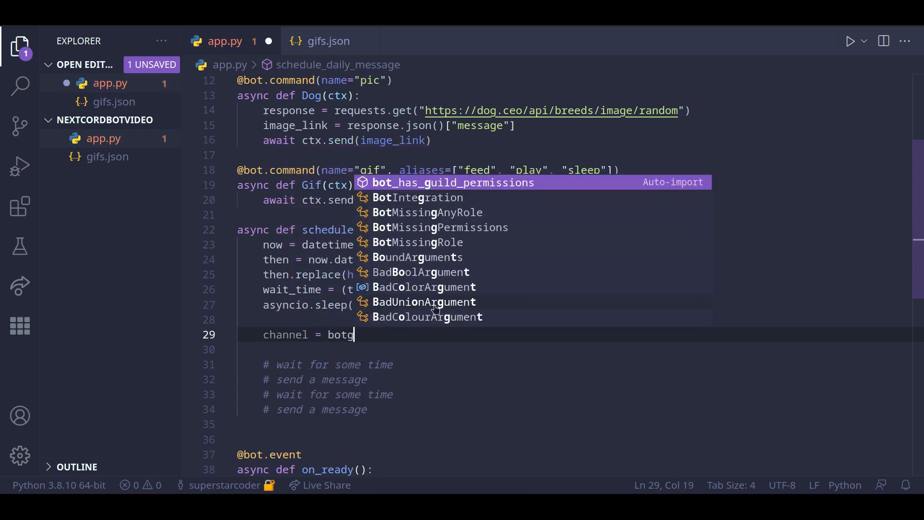
{"action": "type", "text": ".get_channel(910701806735208500"}
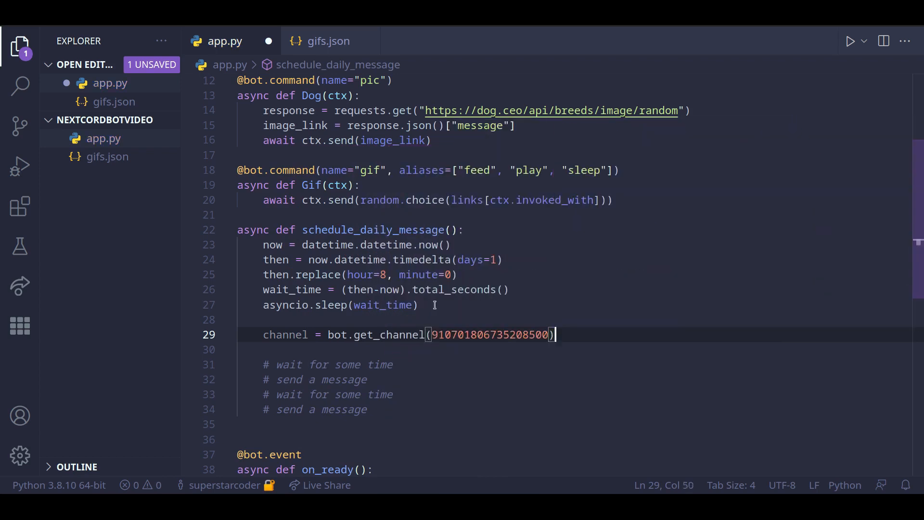
Await channel.send with the message 'Good morning!!'.
{"action": "type", "text": "await ch"}
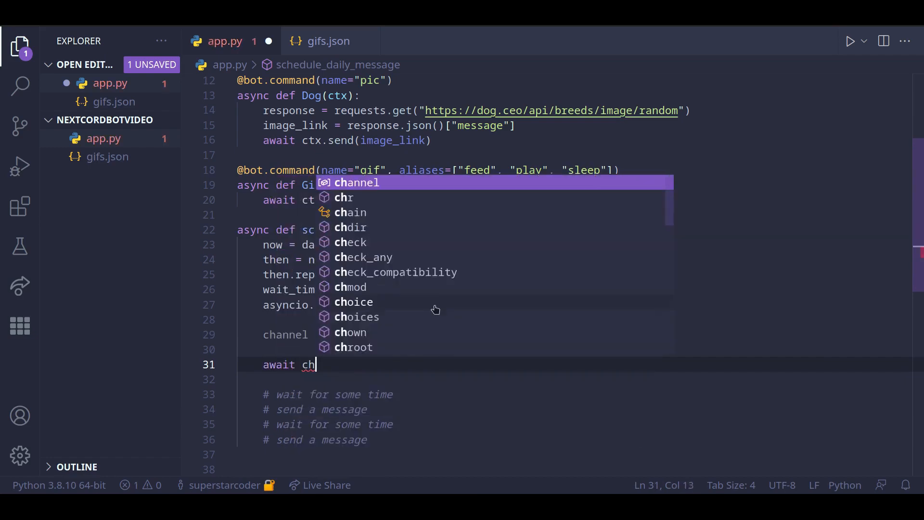
{"action": "type", "text": "annel.send(\""}
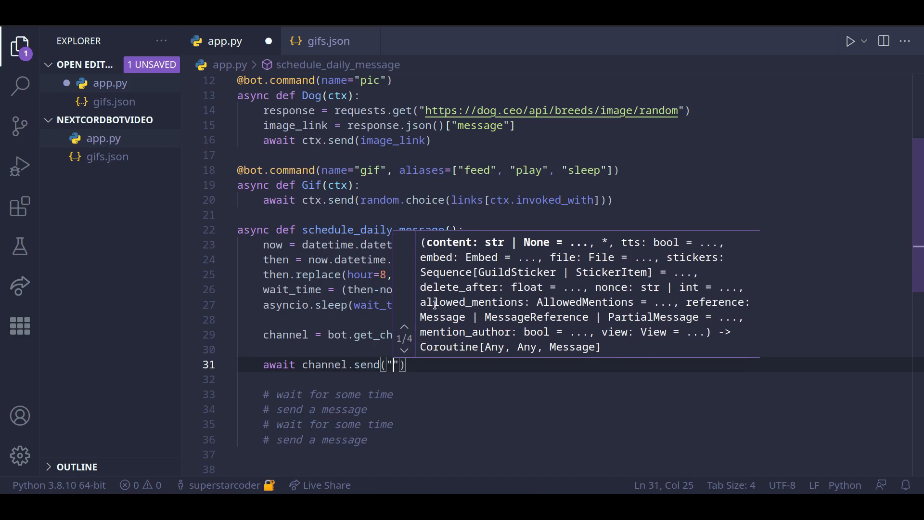
{"action": "type", "text": "Good M"}
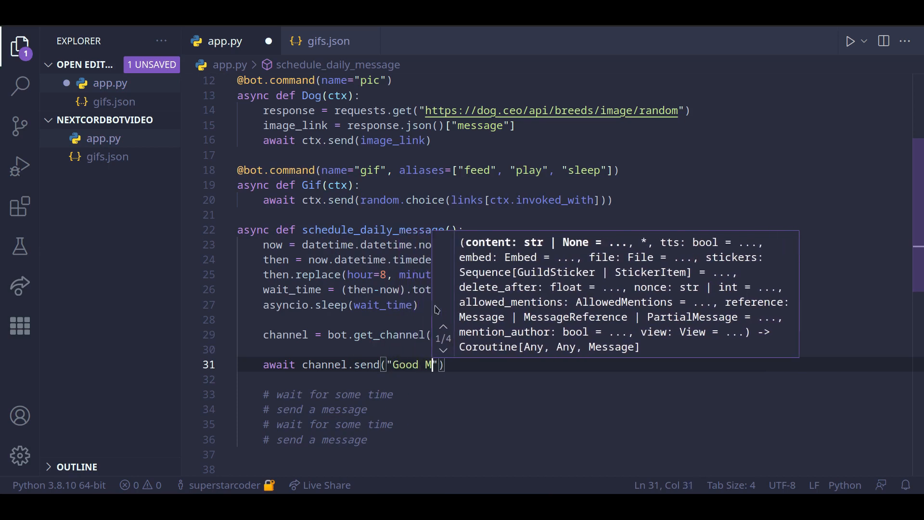
{"action": "type", "text": "orning!!"}
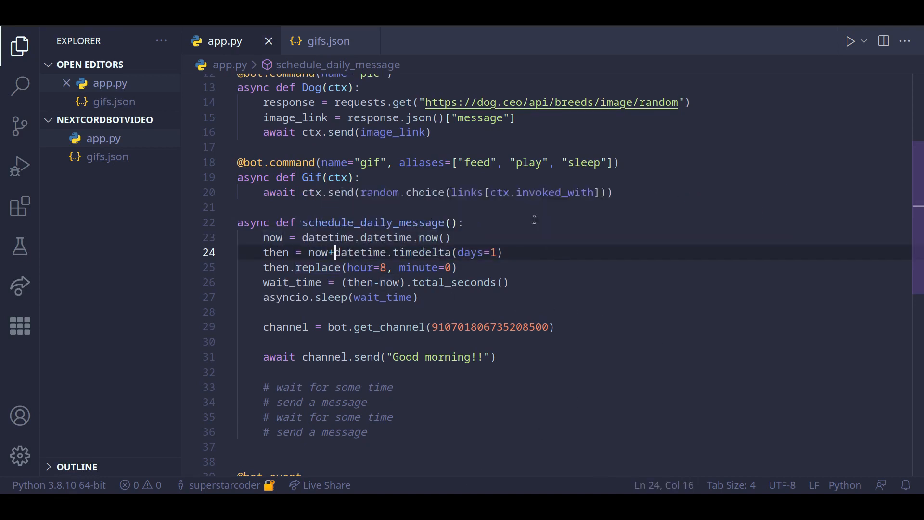
{"action": "mouse_move", "coordinate": [259, 275]}
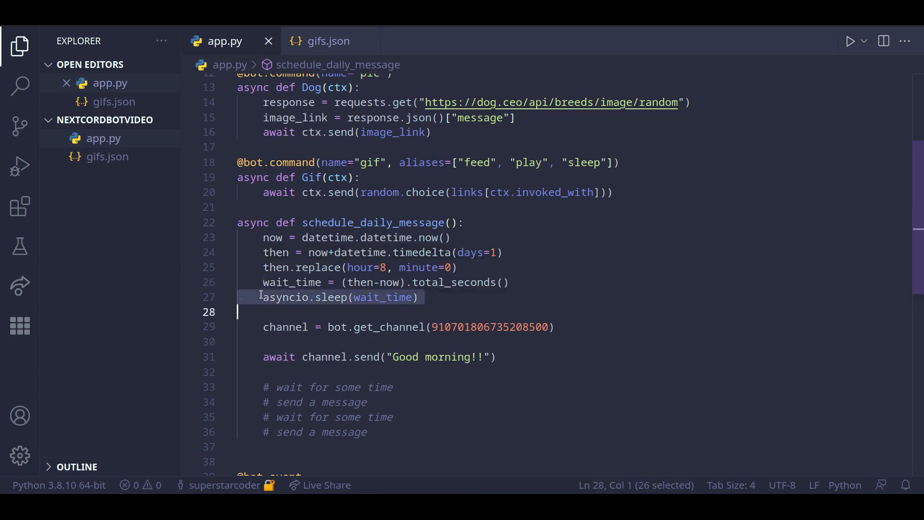
Add await in front of the asyncio.sleep(wait_time) call and save.
{"action": "left_click", "coordinate": [265, 298]}
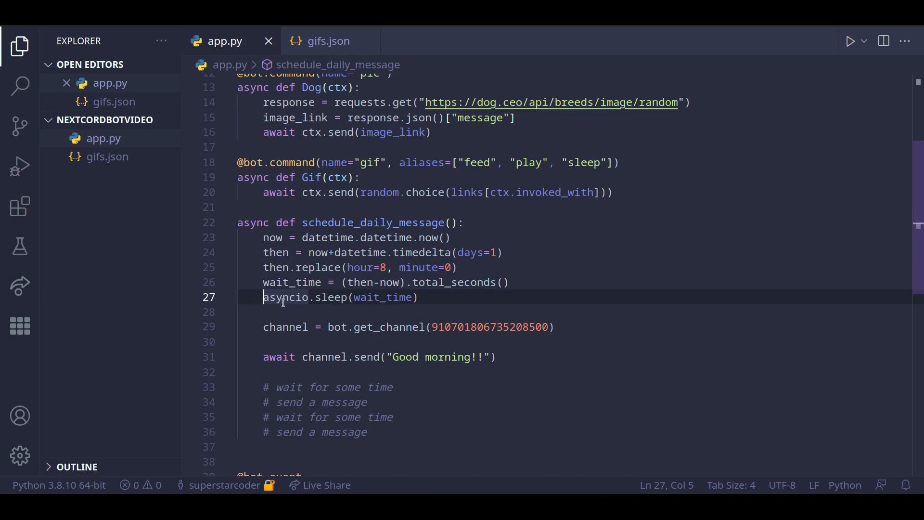
{"action": "mouse_move", "coordinate": [742, 320]}
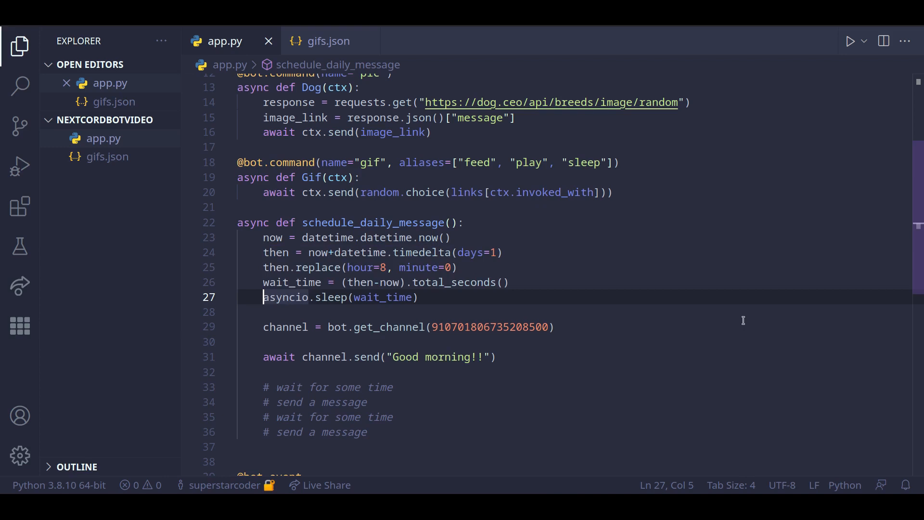
{"action": "double_click", "coordinate": [253, 223]}
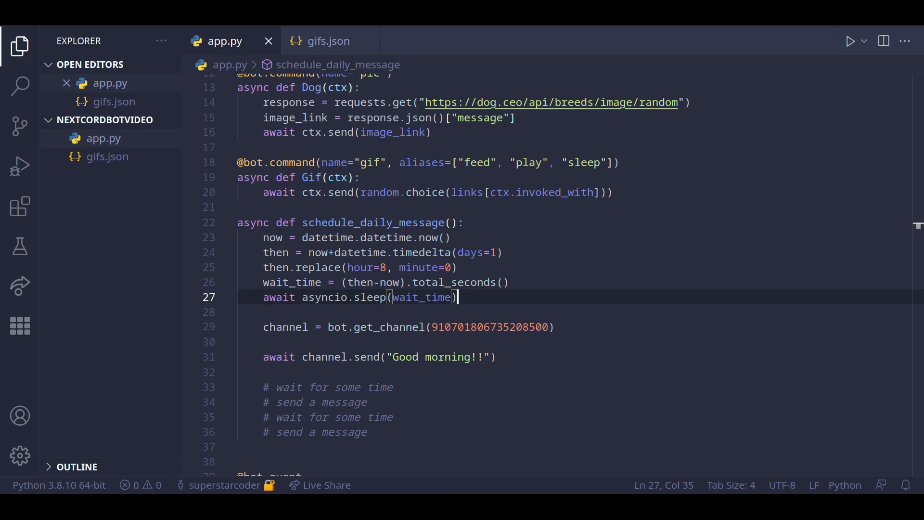
{"action": "mouse_move", "coordinate": [539, 261]}
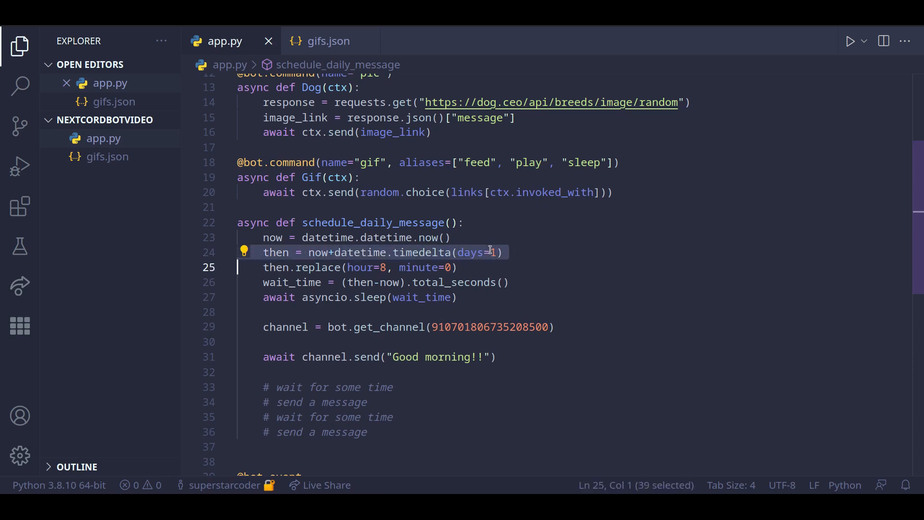
Comment out the timedelta line and set then = now.replace(hour=15, minute=57).
{"action": "key", "text": "ctrl+/"}
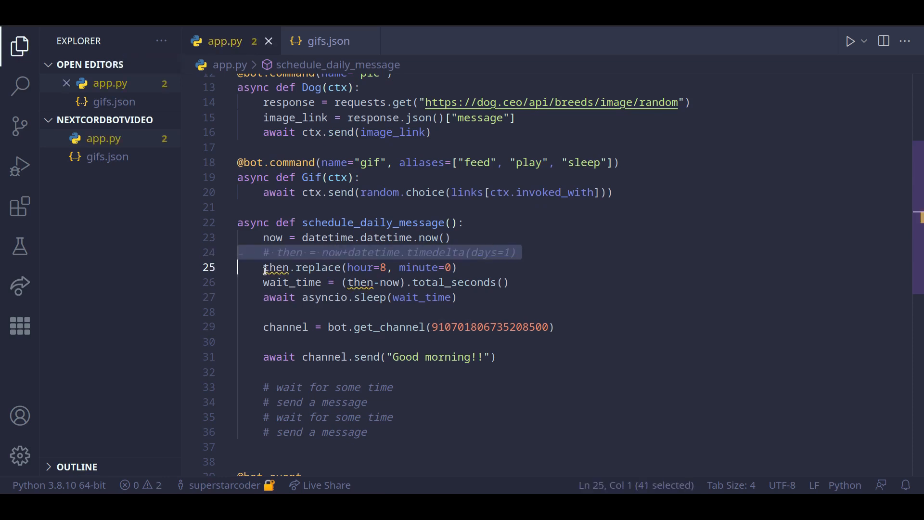
{"action": "type", "text": "then ="}
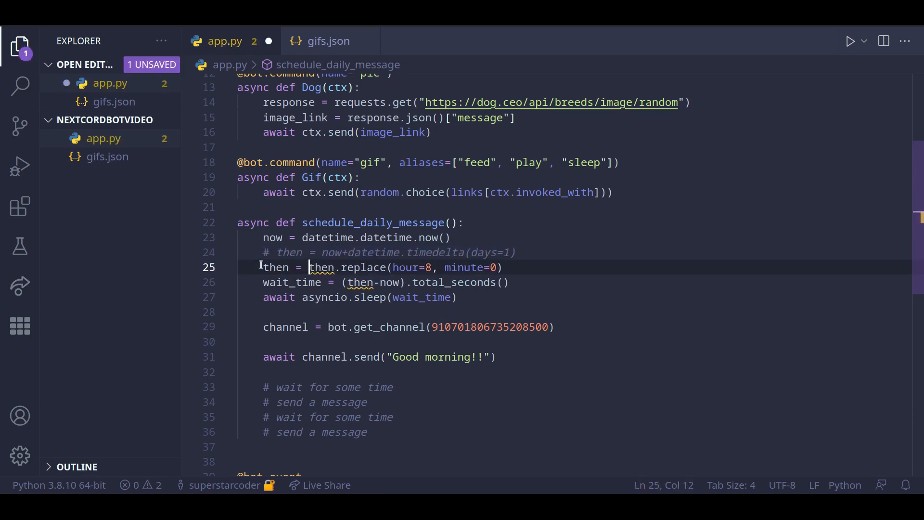
{"action": "type", "text": "now"}
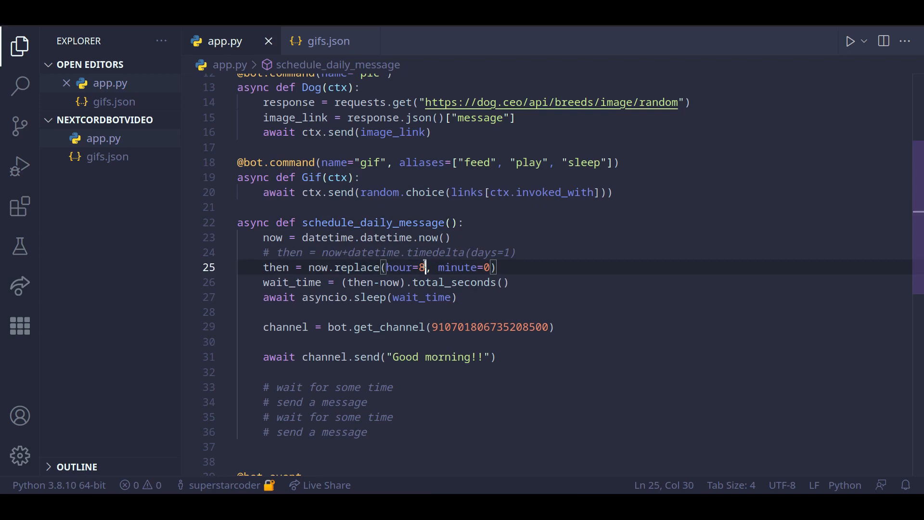
{"action": "type", "text": "5"}
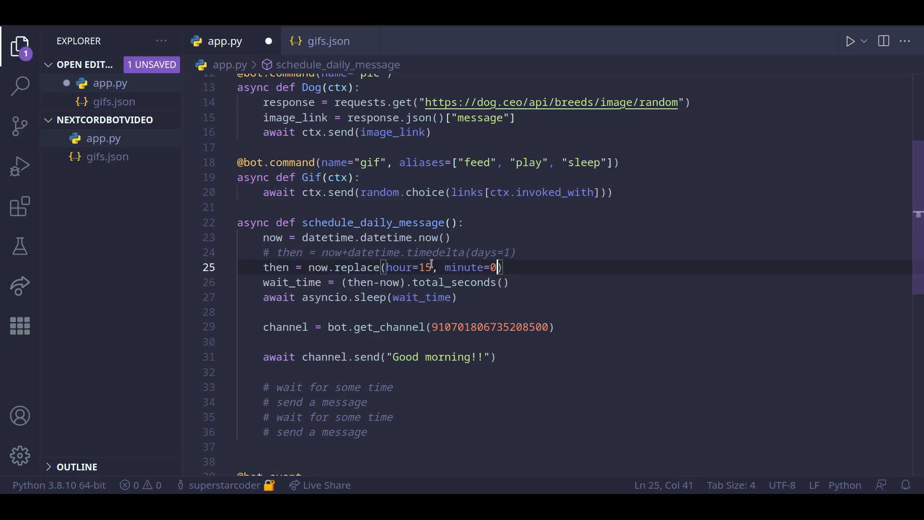
{"action": "type", "text": "7"}
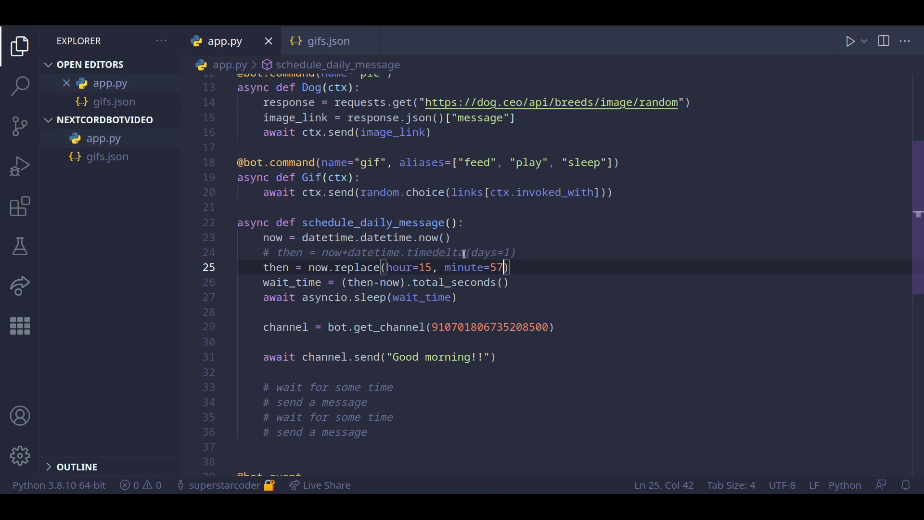
{"action": "mouse_move", "coordinate": [602, 321]}
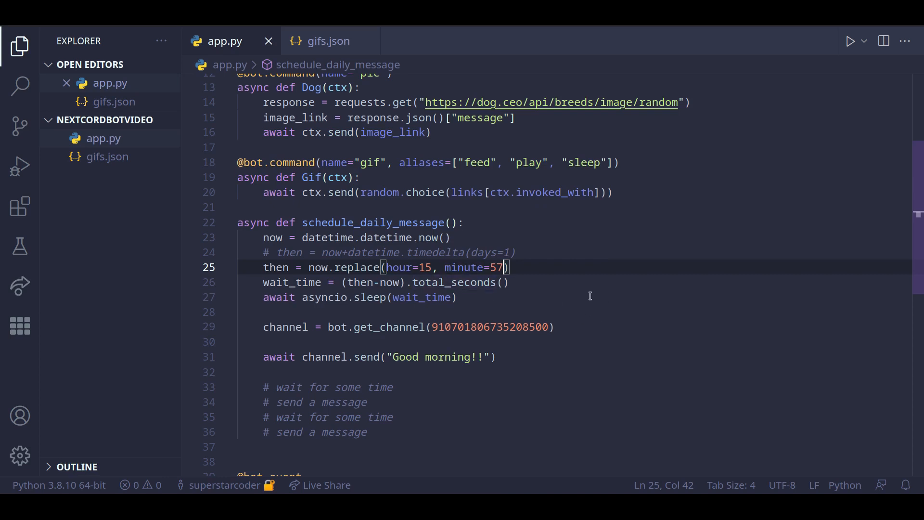
{"action": "mouse_move", "coordinate": [575, 284]}
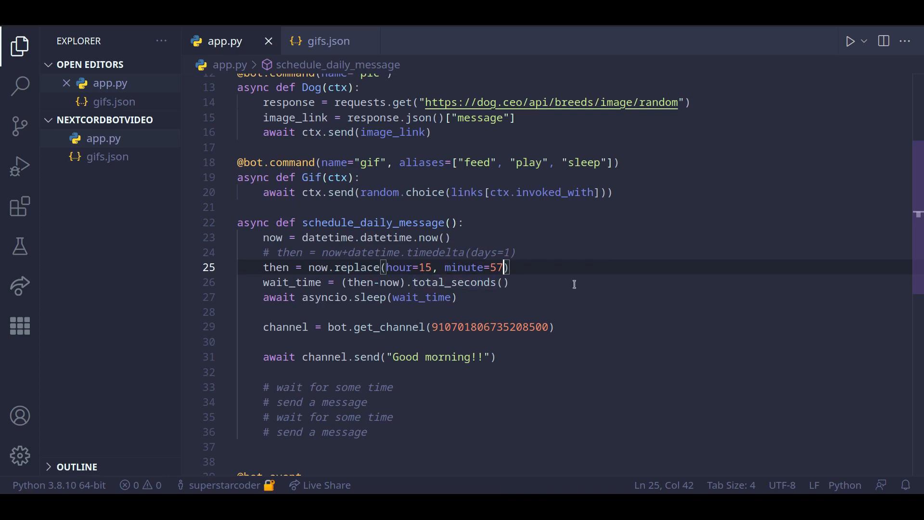
{"action": "mouse_move", "coordinate": [580, 287]}
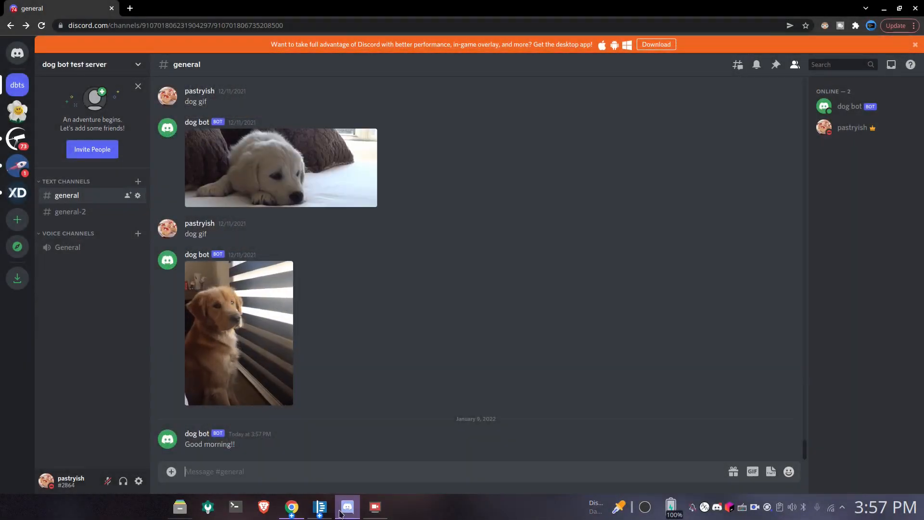
{"action": "mouse_move", "coordinate": [627, 400]}
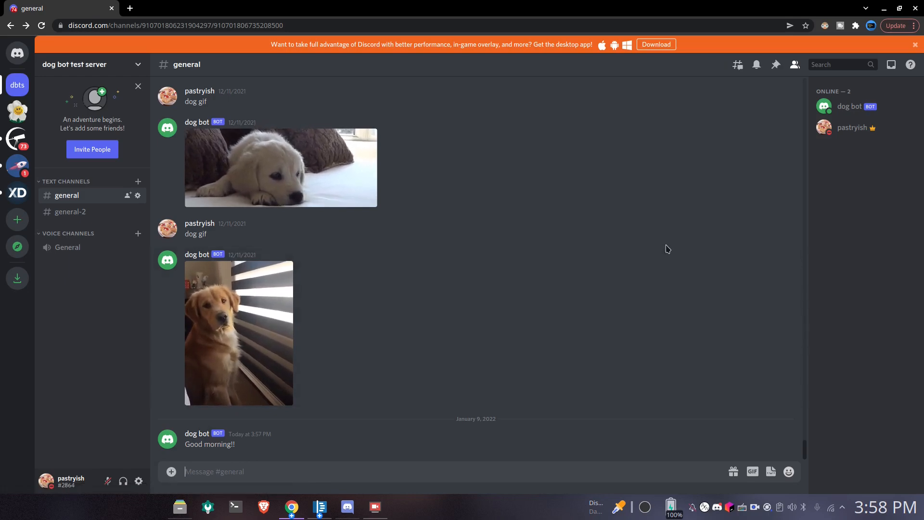
{"action": "left_click", "coordinate": [320, 511]}
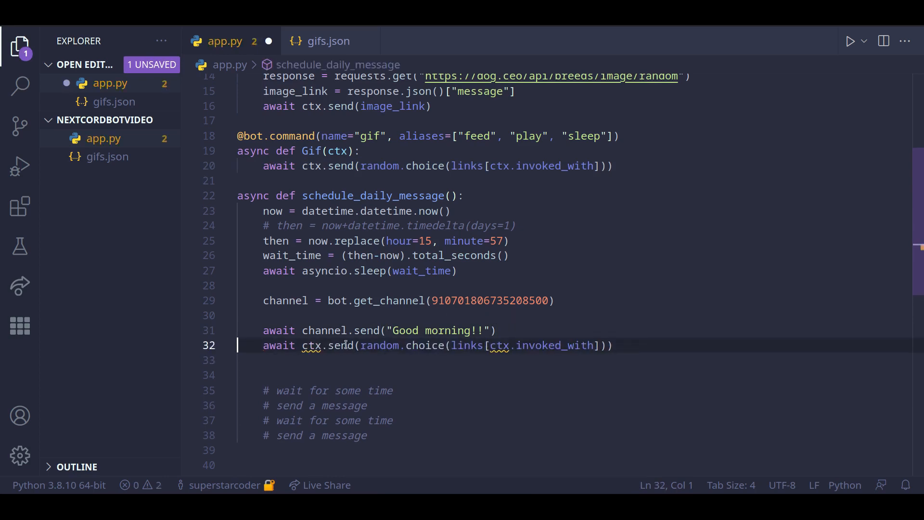
Send a random 'play' gif to the channel after Good morning!!, replacing ctx with channel, and save.
{"action": "type", "text": "channel"}
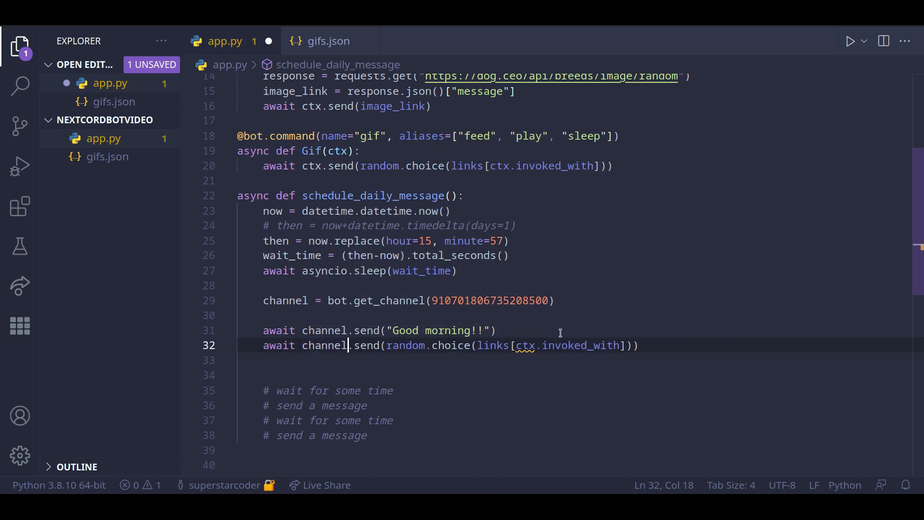
{"action": "double_click", "coordinate": [563, 346]}
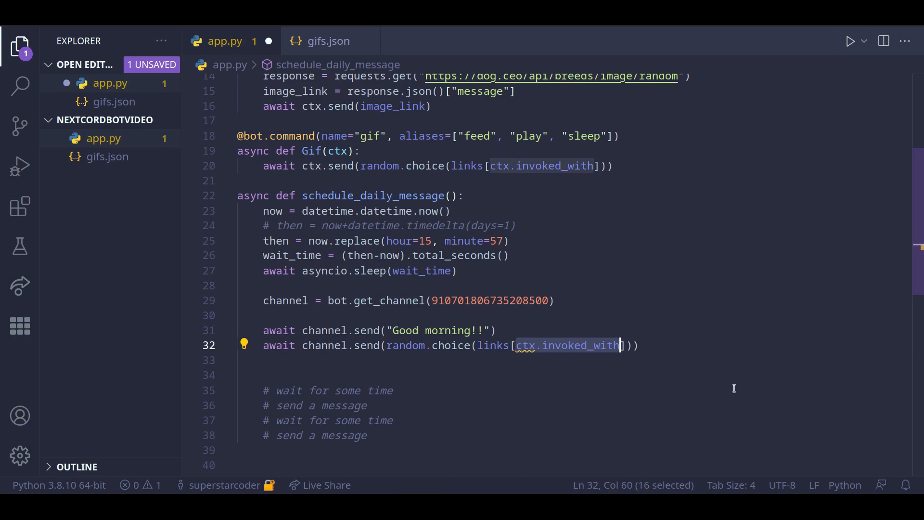
{"action": "type", "text": "\"play\""}
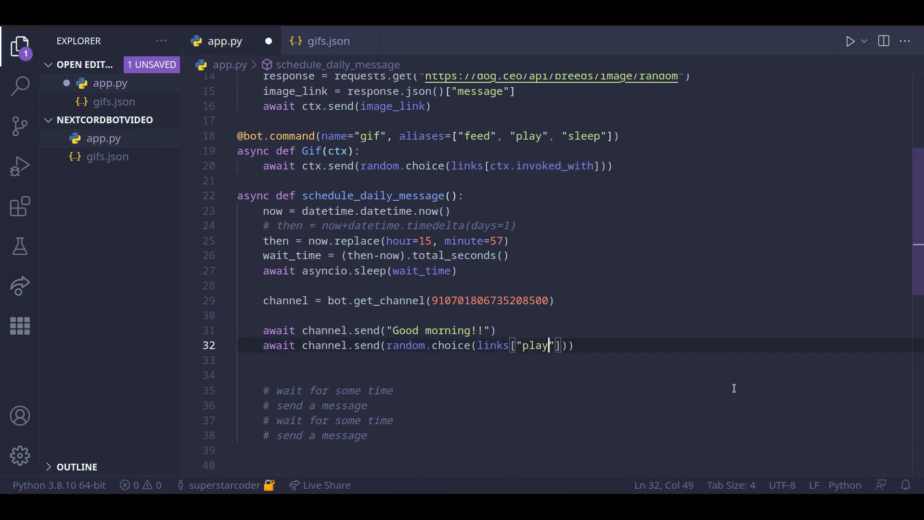
{"action": "key", "text": "ctrl+s"}
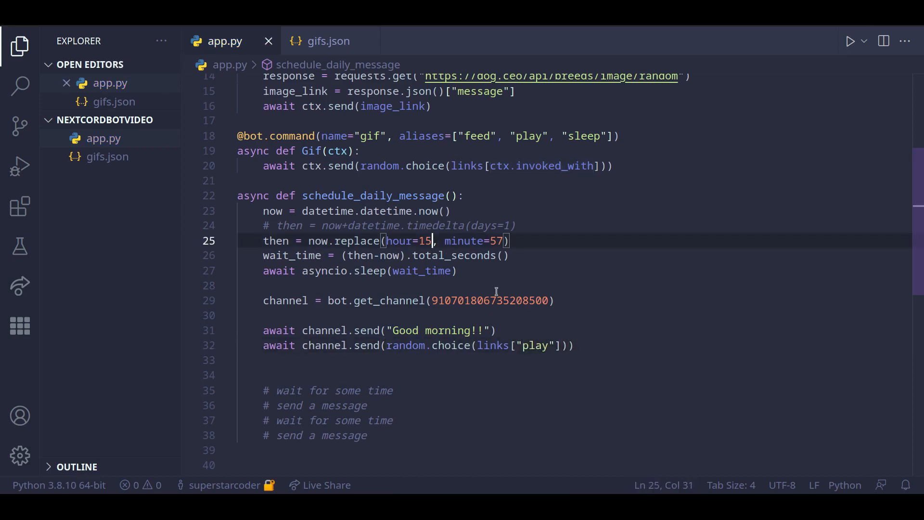
Change the scheduled send hour to 16 and save.
{"action": "type", "text": "6"}
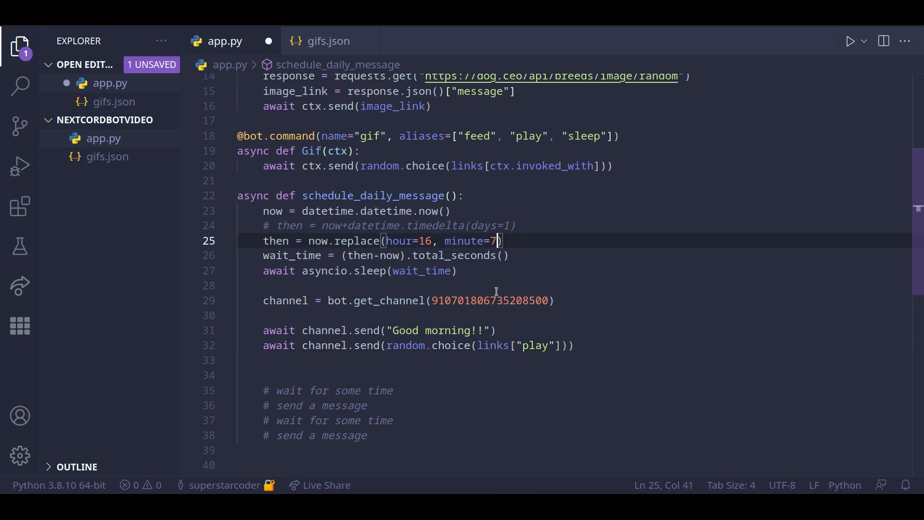
{"action": "key", "text": "ctrl+s"}
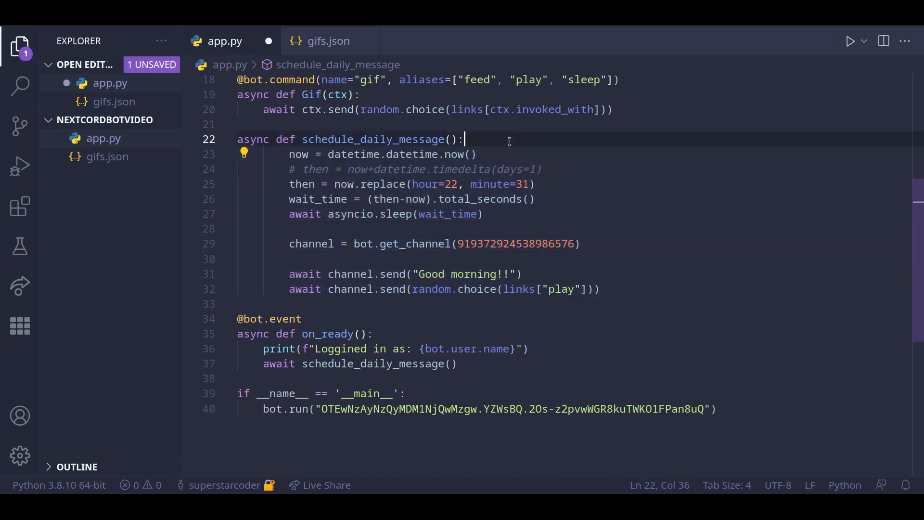
Wrap the wait-and-send body of schedule_daily_message in a while True: loop.
{"action": "type", "text": "while"}
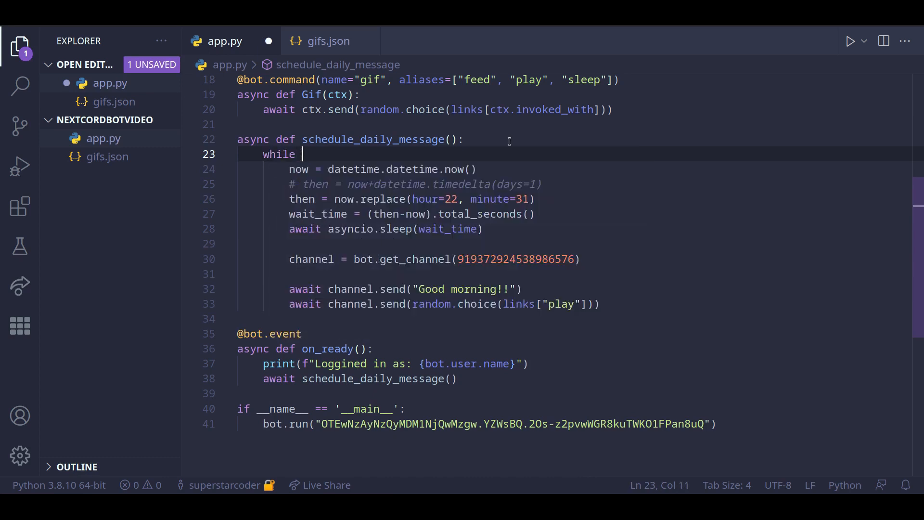
{"action": "type", "text": "True:"}
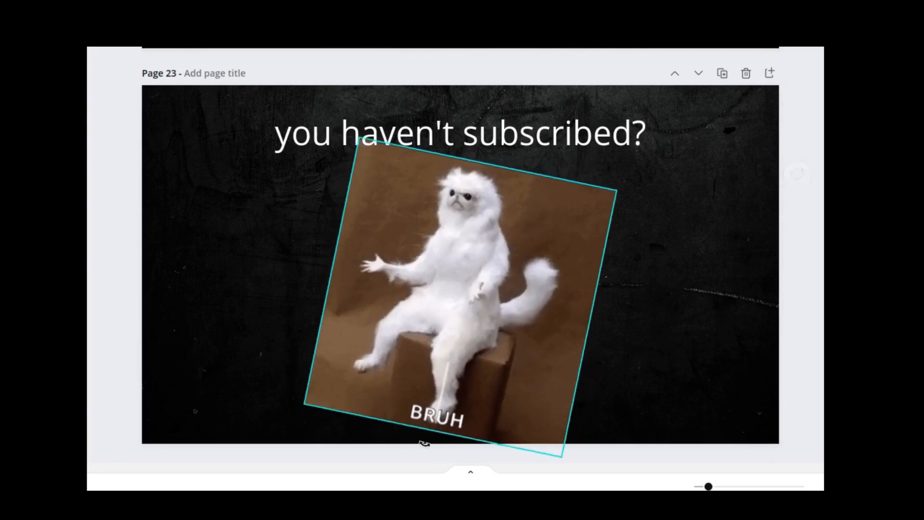
{"action": "left_click_drag", "start_coordinate": [423, 444], "coordinate": [352, 228]}
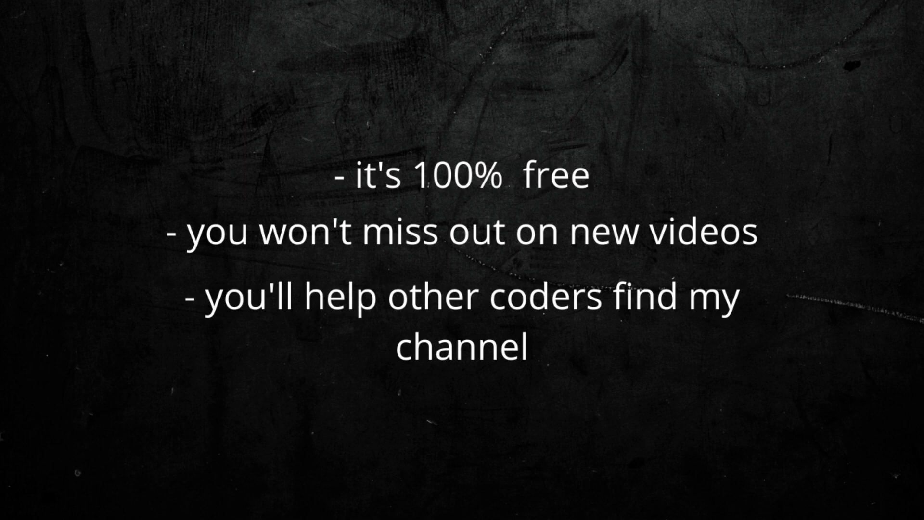
{"action": "left_click", "coordinate": [443, 107]}
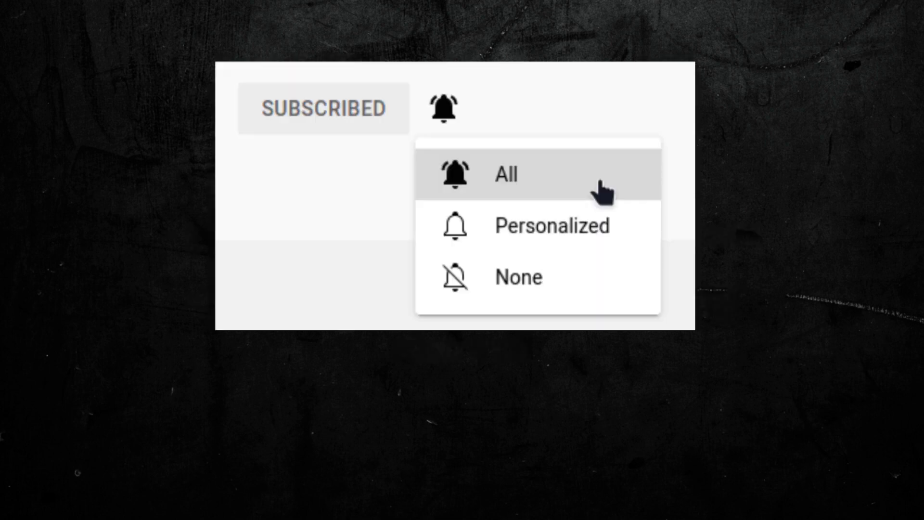